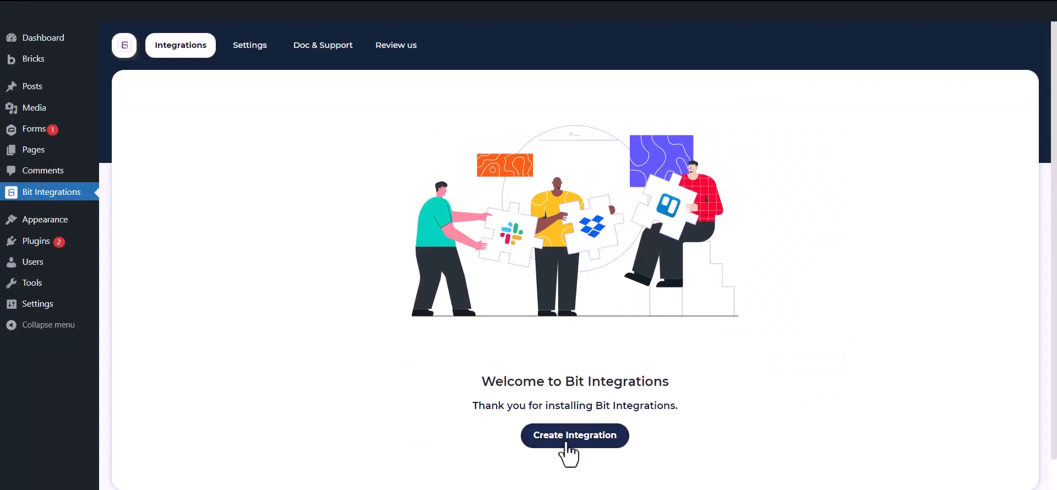
- Create a new integration with Gravity Forms as trigger and the Contact Us form selected
{"action": "left_click", "coordinate": [574, 435]}
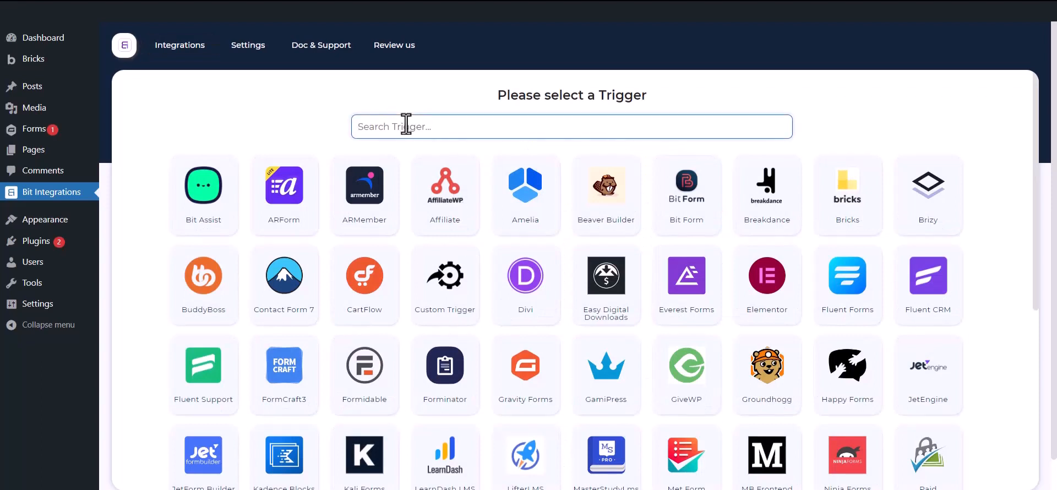
{"action": "type", "text": "gravi"}
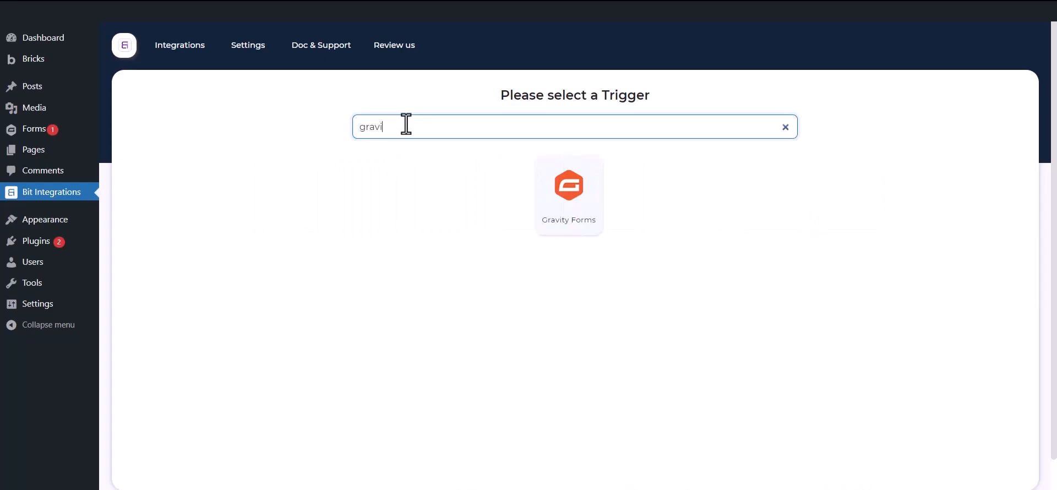
{"action": "type", "text": "gravity forms"}
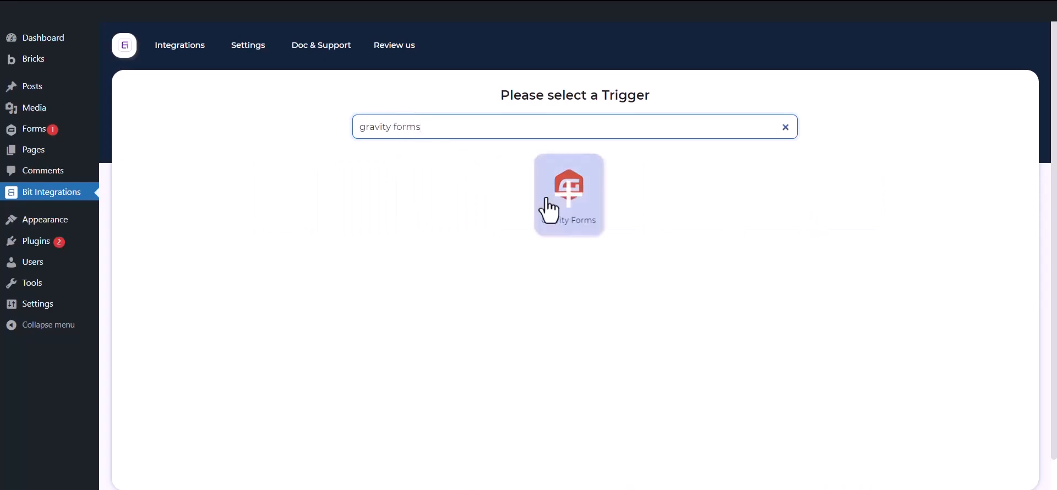
{"action": "left_click", "coordinate": [568, 195]}
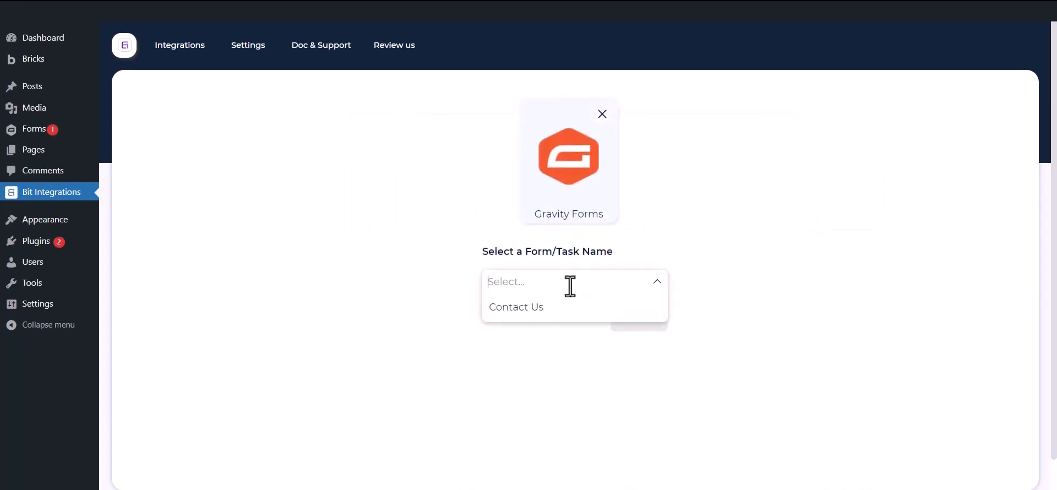
{"action": "left_click", "coordinate": [515, 307]}
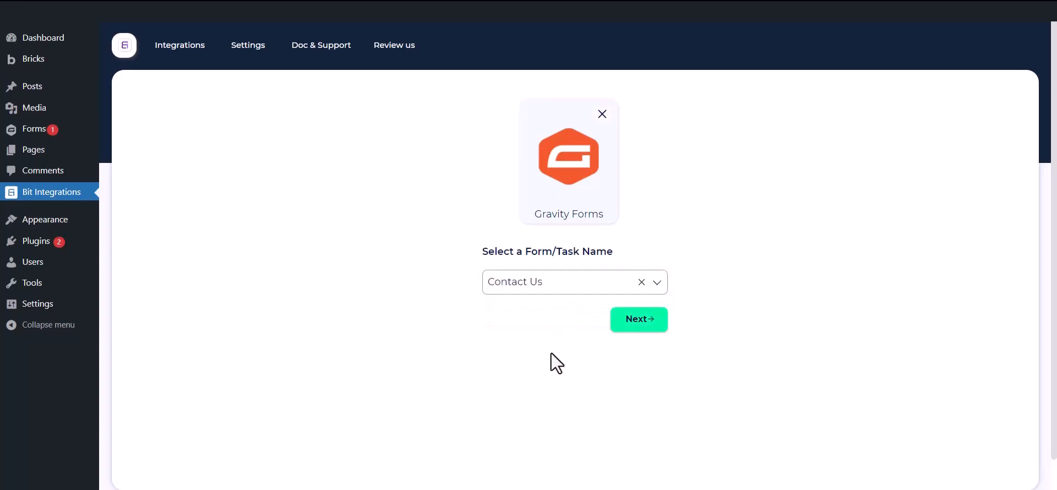
- Search the actions for 'demi' and choose Demio, reaching its settings page
{"action": "left_click", "coordinate": [637, 319]}
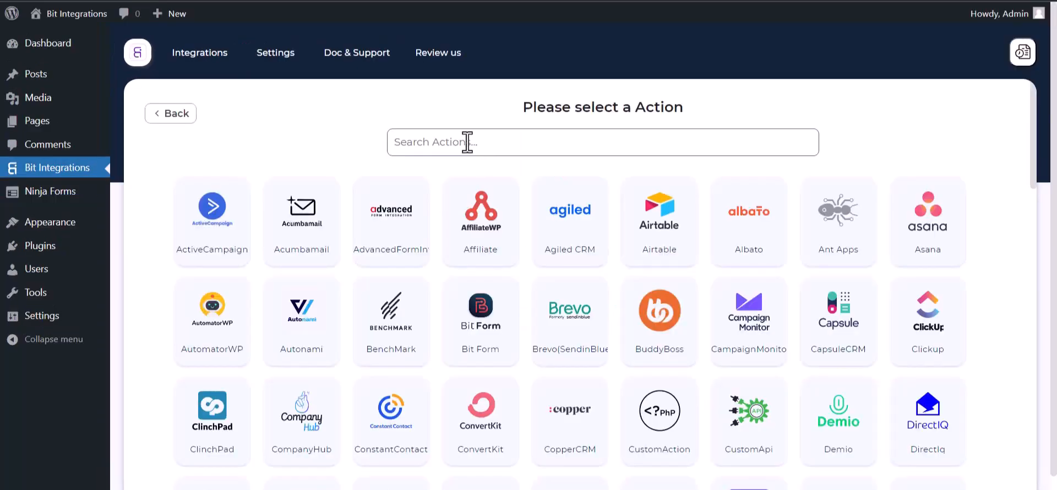
{"action": "type", "text": "d"}
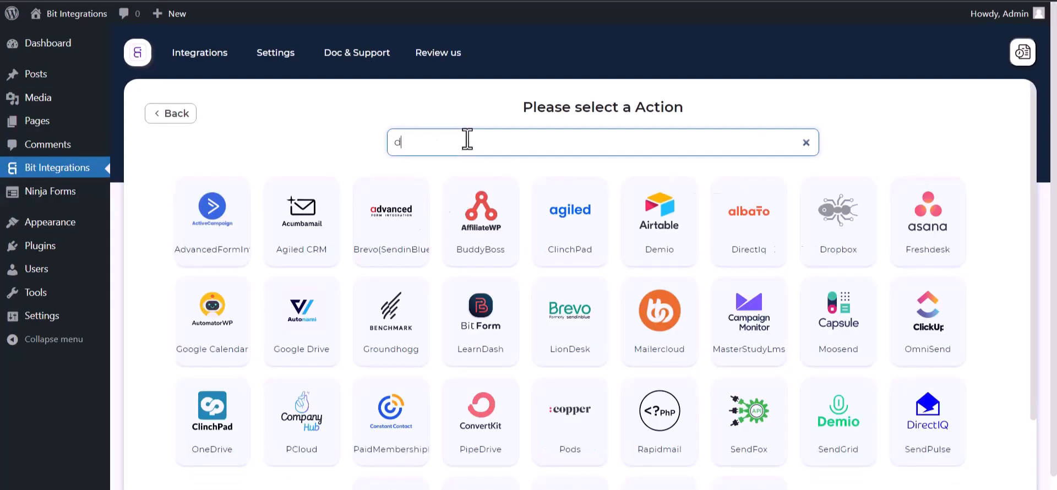
{"action": "type", "text": "emi"}
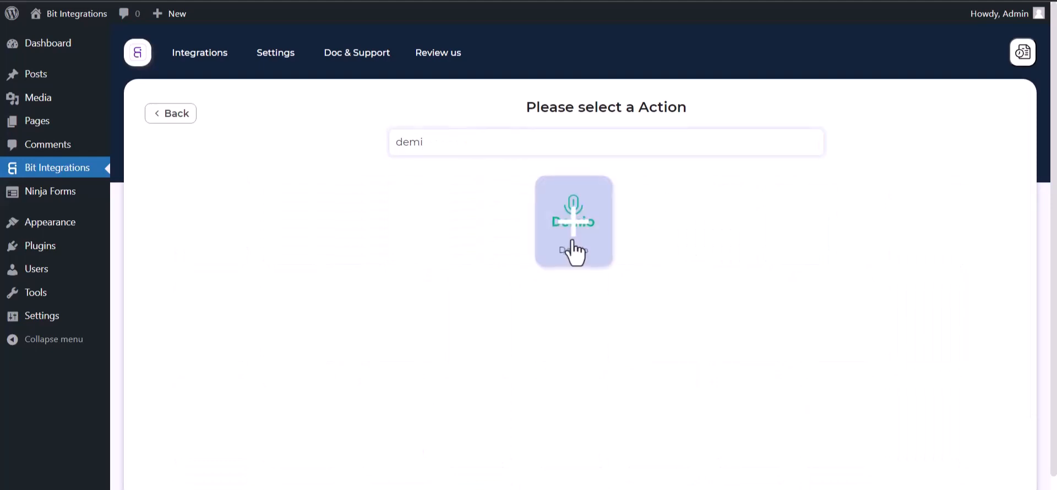
{"action": "left_click", "coordinate": [573, 223]}
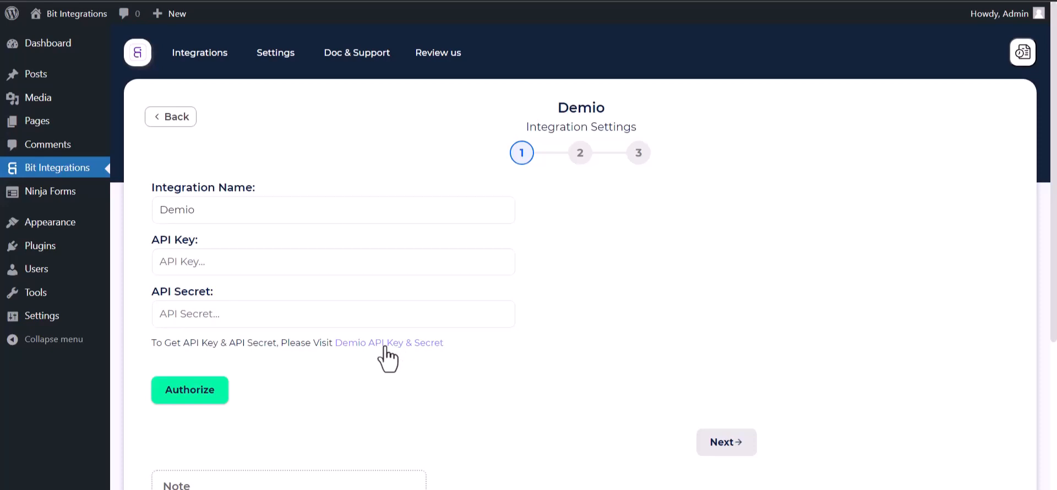
- Follow the 'Demio API Key & Secret' link and copy the API key from Demio's settings
{"action": "left_click", "coordinate": [389, 342]}
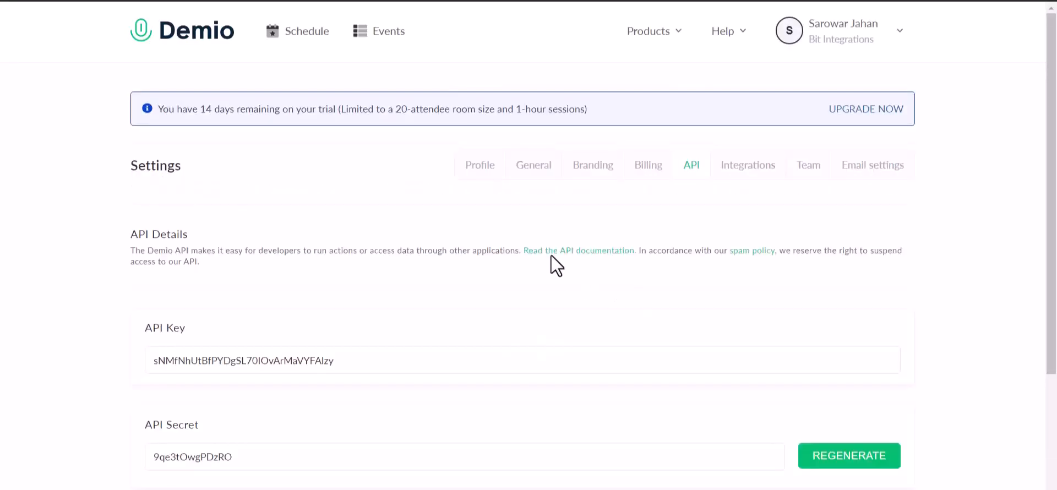
{"action": "scroll", "scroll_direction": "down", "scroll_amount": 3}
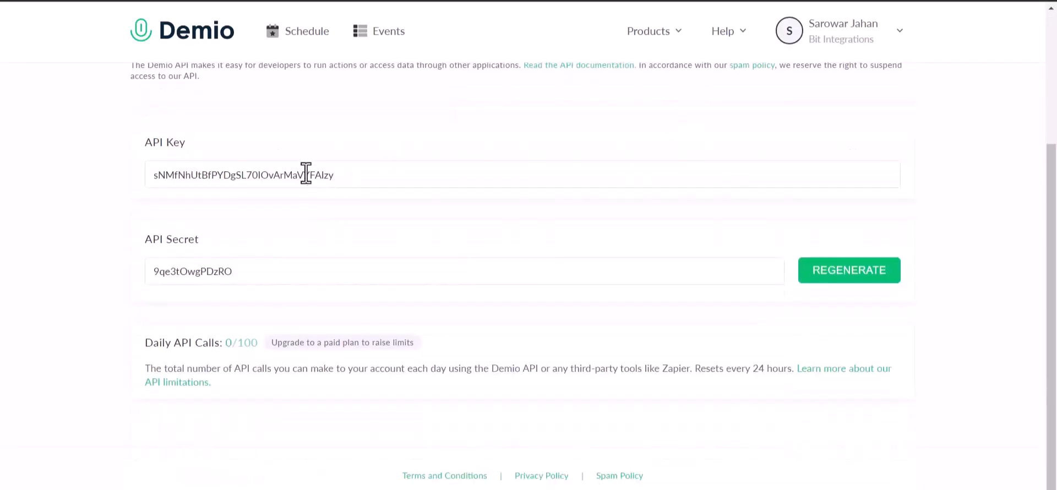
{"action": "triple_click", "coordinate": [243, 175]}
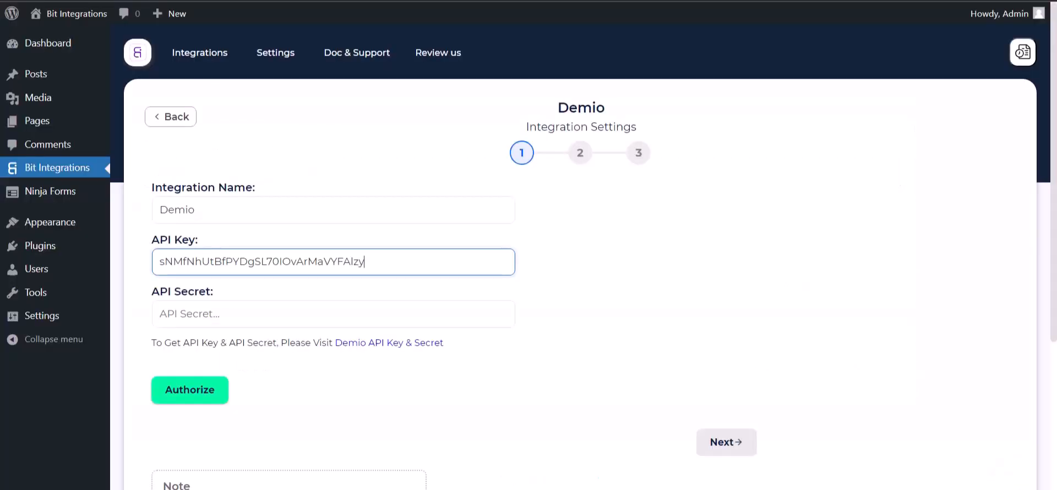
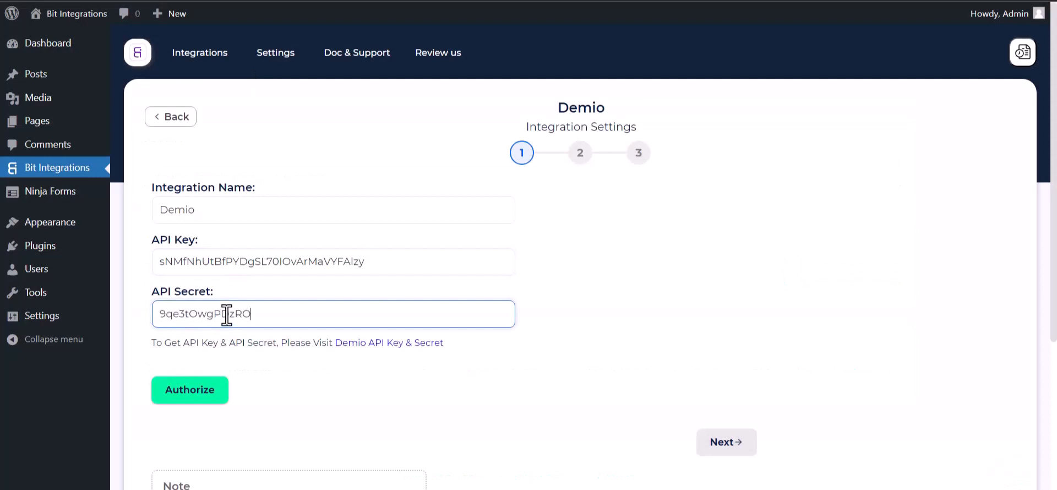
{"action": "left_click", "coordinate": [190, 389]}
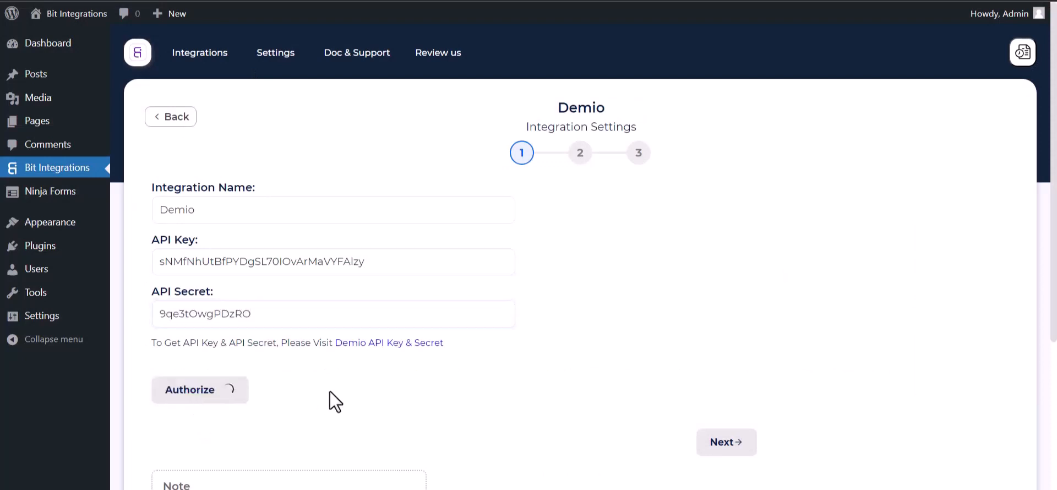
{"action": "left_click", "coordinate": [200, 390]}
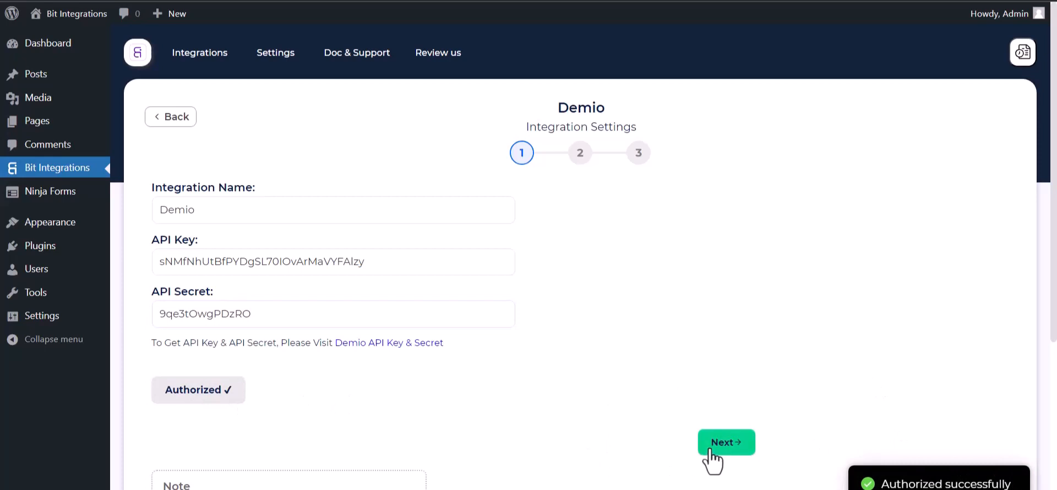
- Choose the Bit Integrations event and its September 30th, 2023 session
{"action": "left_click", "coordinate": [725, 443]}
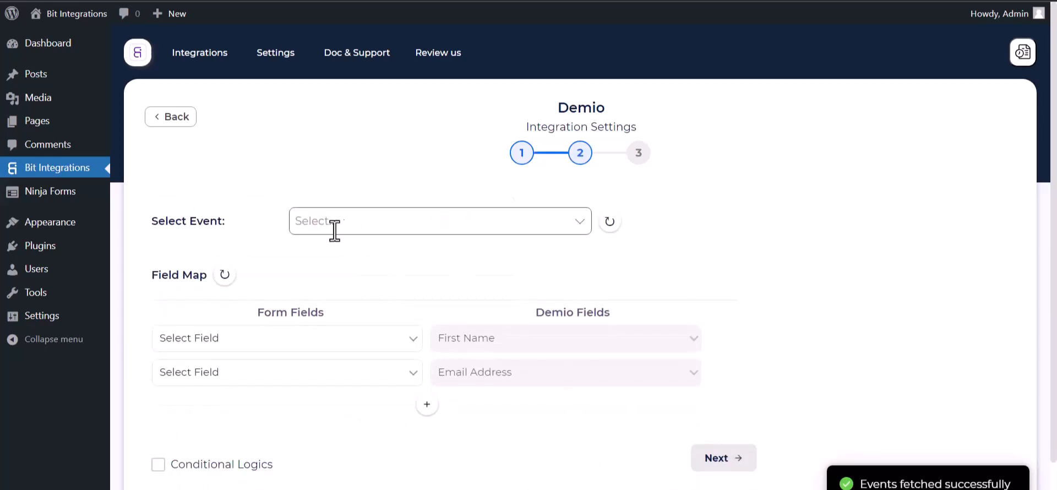
{"action": "left_click", "coordinate": [438, 221]}
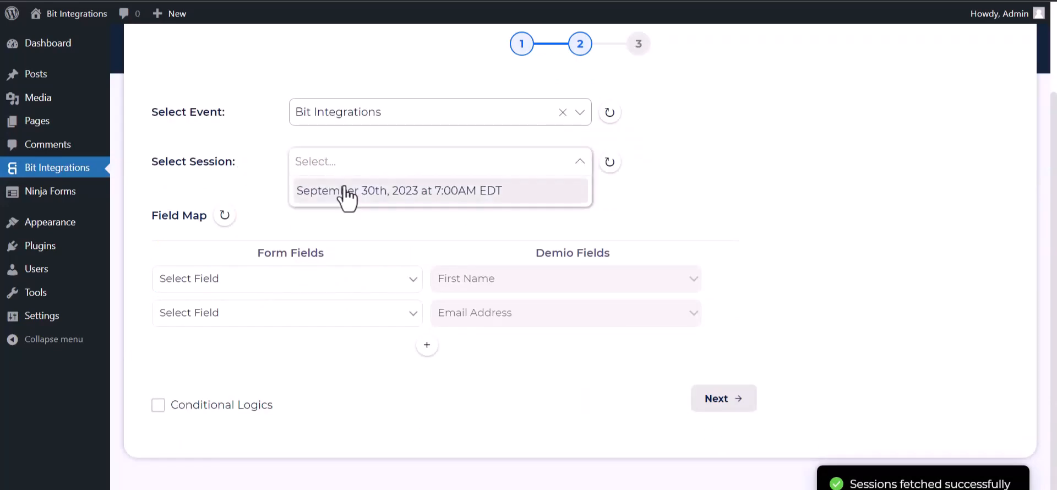
{"action": "left_click", "coordinate": [395, 191]}
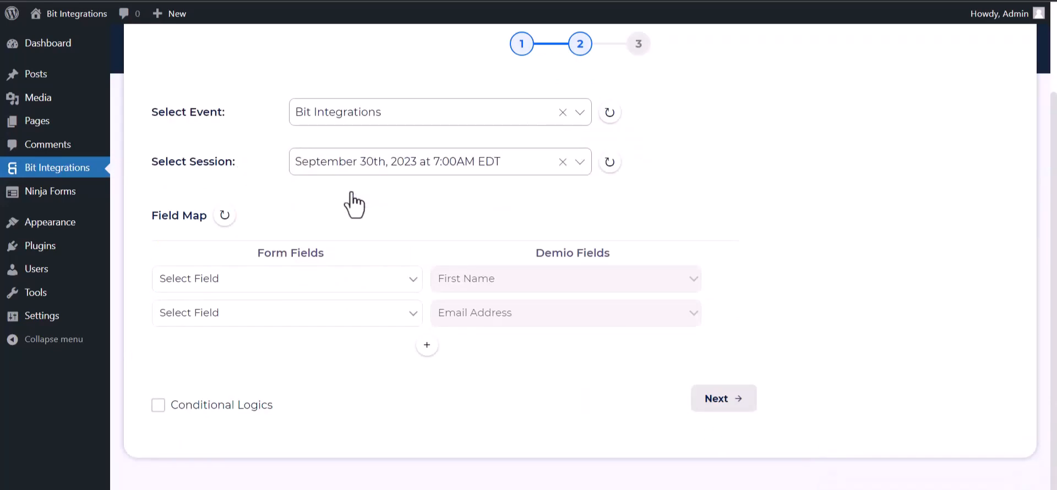
- Map the form's First Name and Email fields to Demio's name and Email Address fields
{"action": "left_click", "coordinate": [287, 278]}
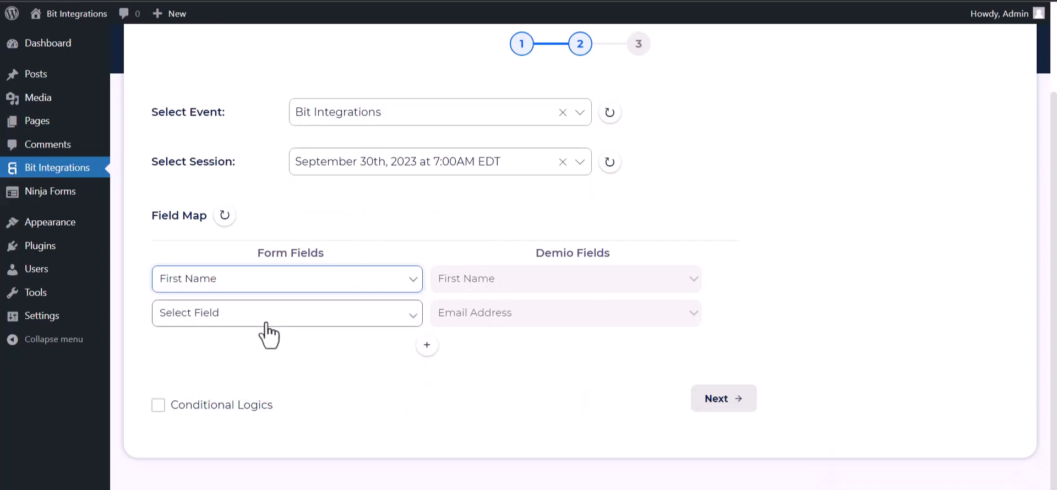
{"action": "left_click", "coordinate": [286, 312]}
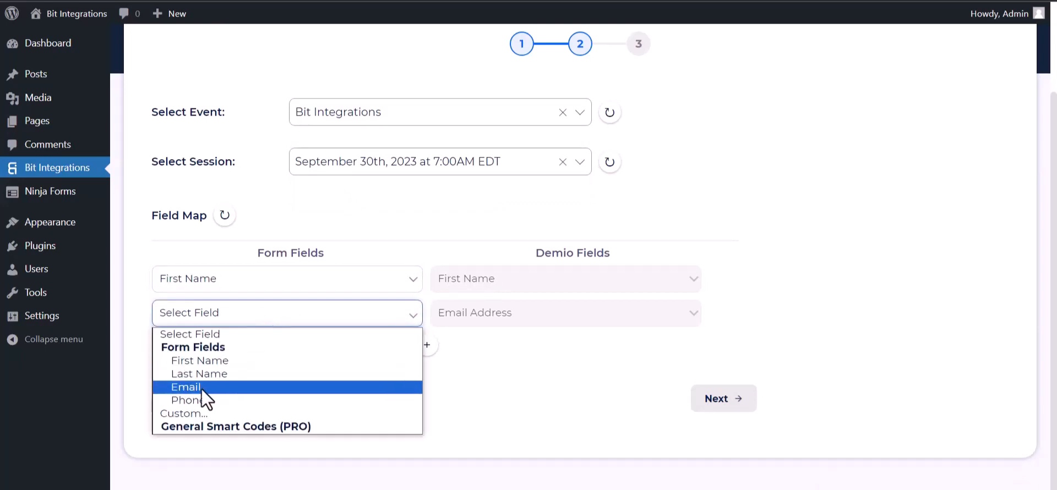
{"action": "left_click", "coordinate": [185, 386]}
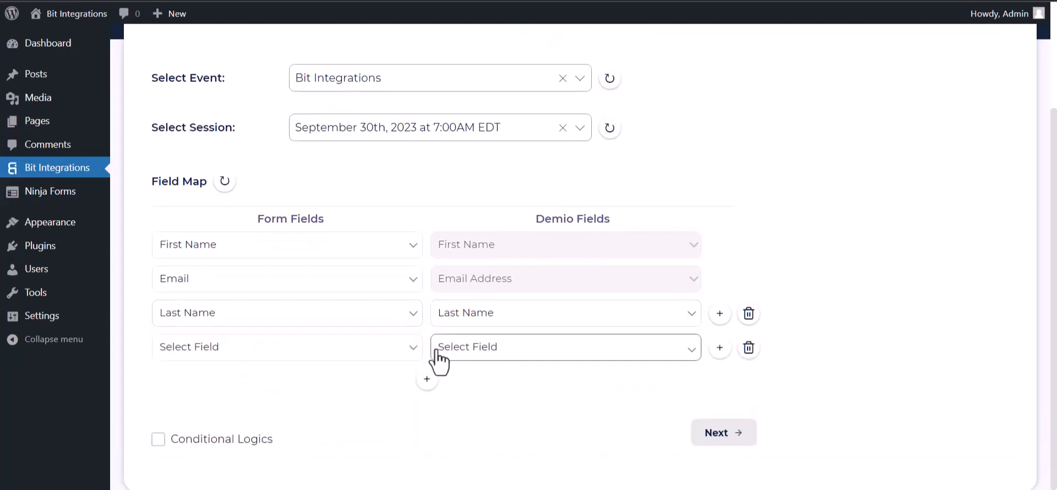
{"action": "left_click", "coordinate": [565, 347]}
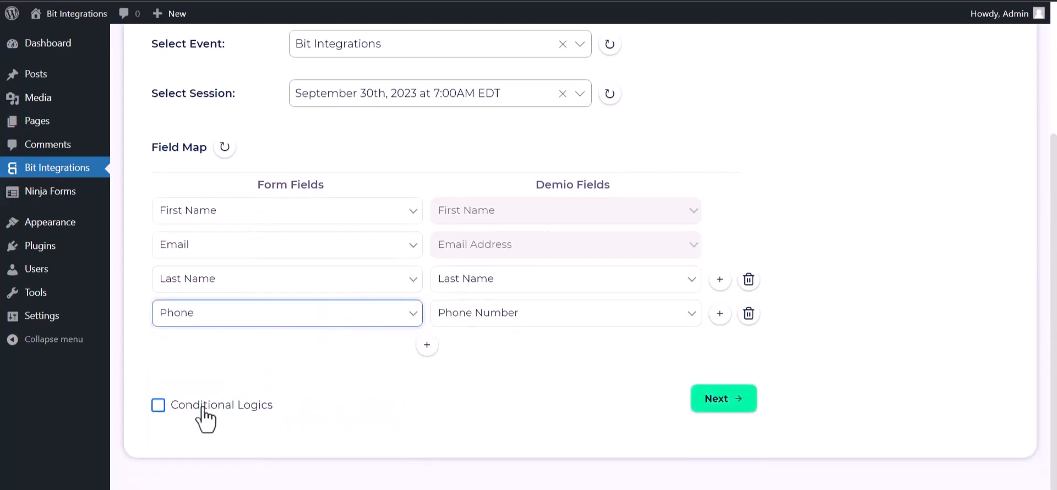
- Toggle conditional logic on then off and proceed to the final integration step
{"action": "left_click", "coordinate": [158, 406]}
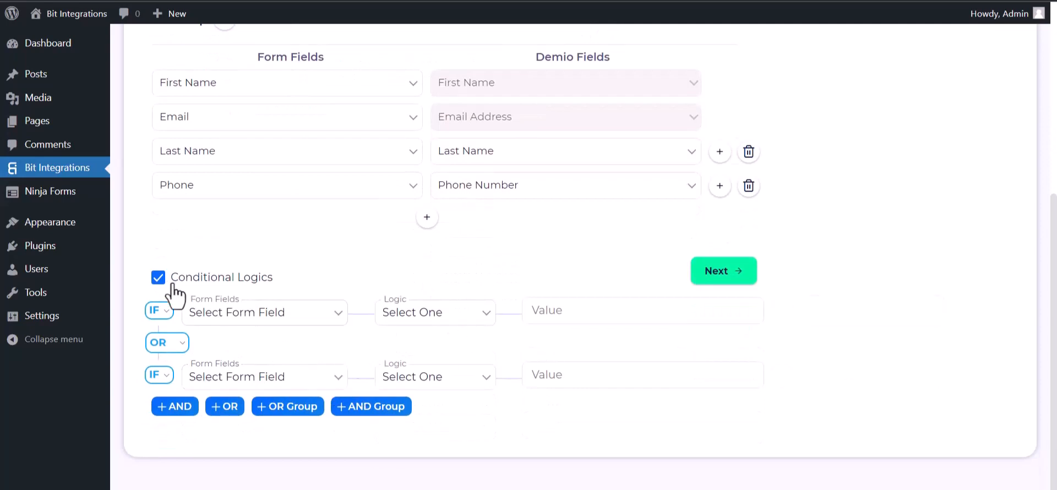
{"action": "left_click", "coordinate": [157, 277]}
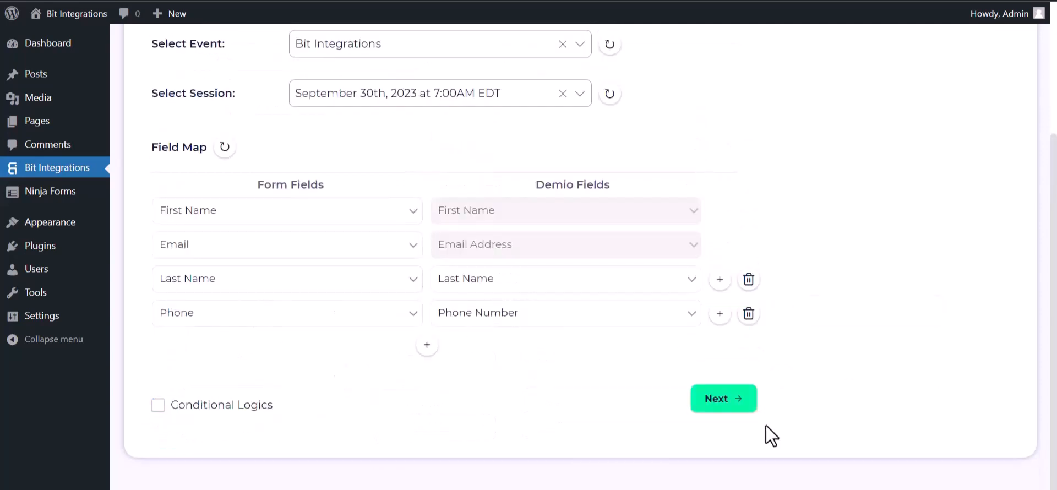
{"action": "left_click", "coordinate": [723, 398]}
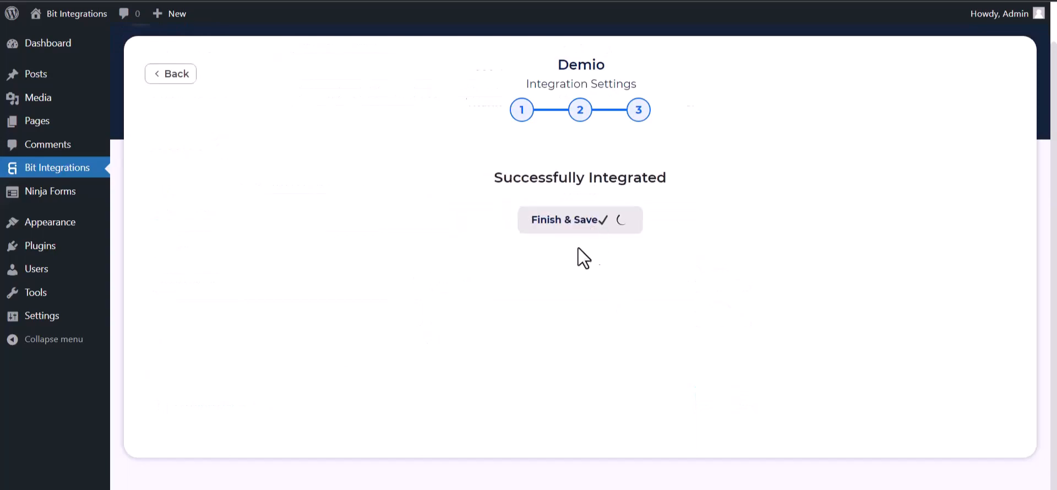
- Finish and save the integration, then enter 'Bit' and 'Integrations' as the test names
{"action": "left_click", "coordinate": [579, 220]}
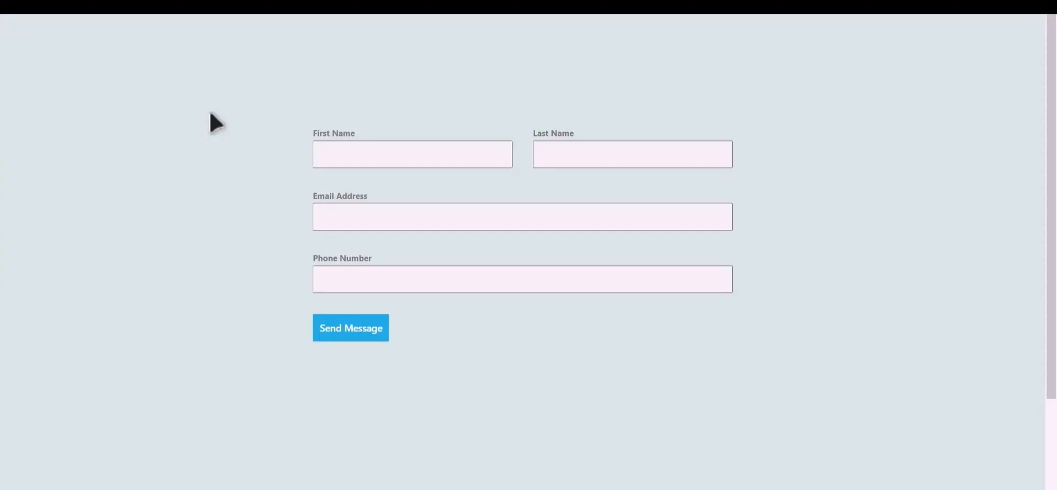
{"action": "left_click", "coordinate": [411, 155]}
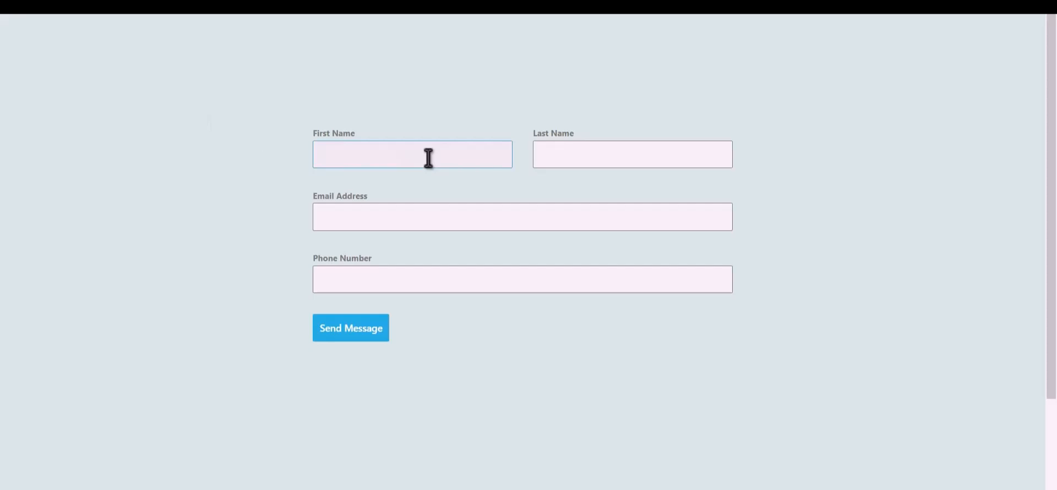
{"action": "type", "text": "Bit"}
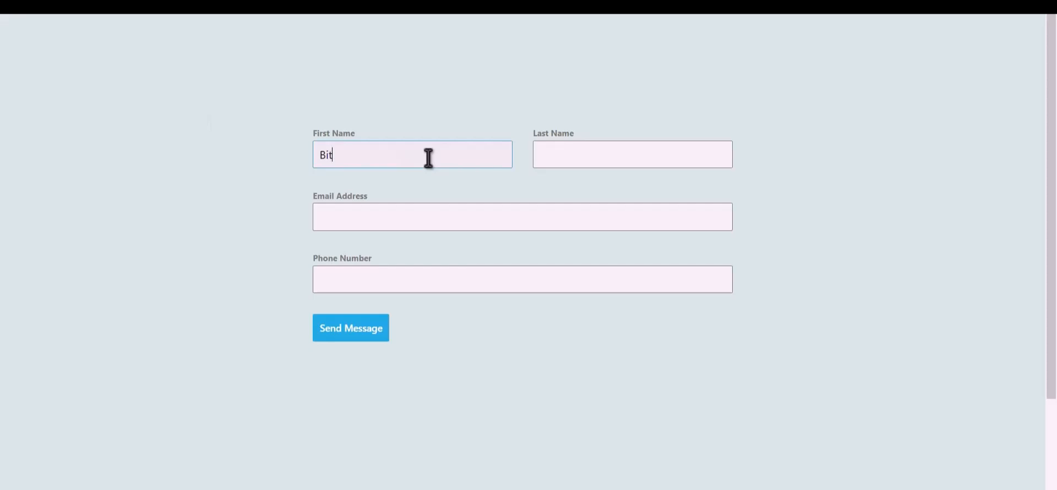
{"action": "type", "text": "Integ"}
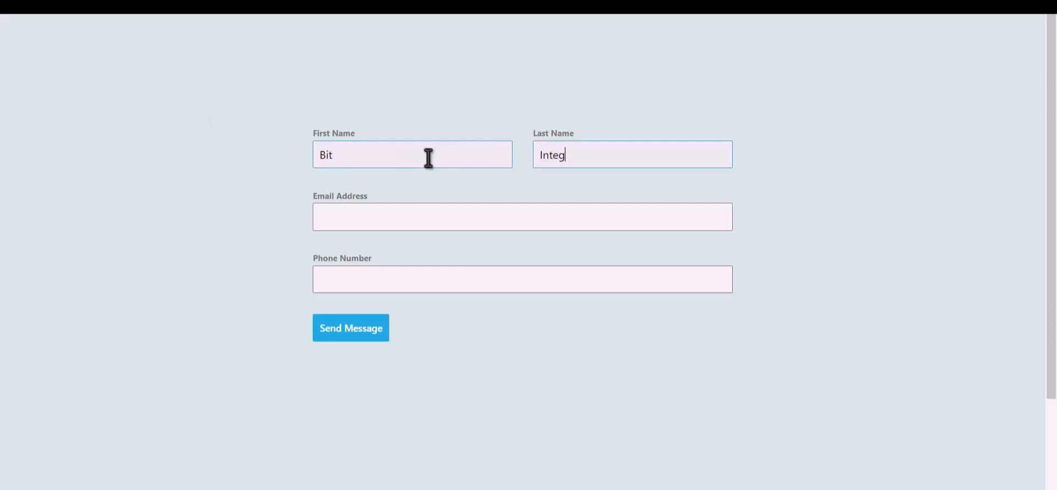
{"action": "type", "text": "ration"}
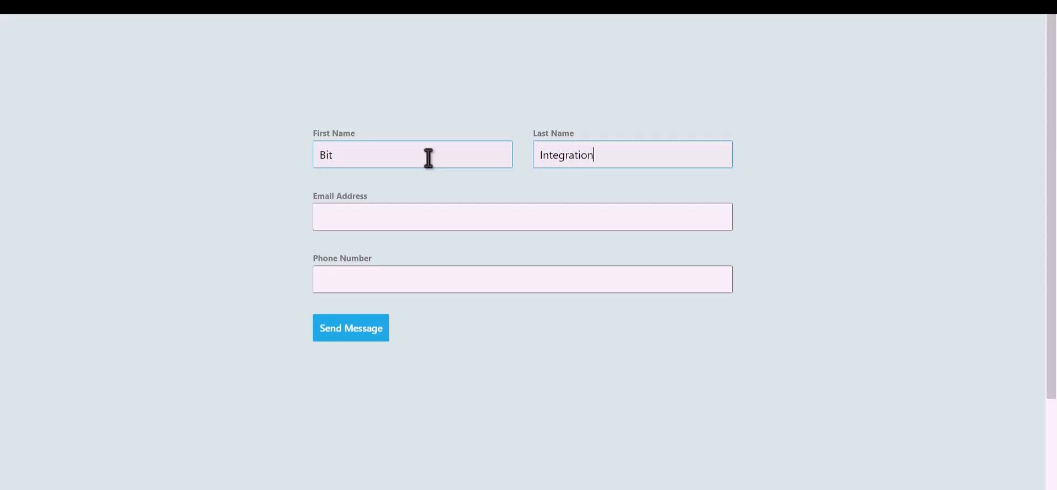
{"action": "type", "text": "s"}
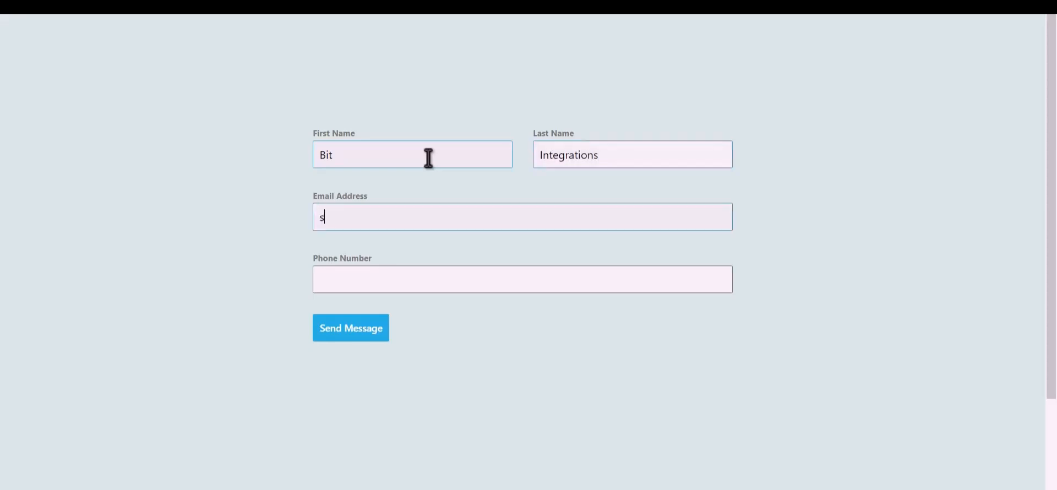
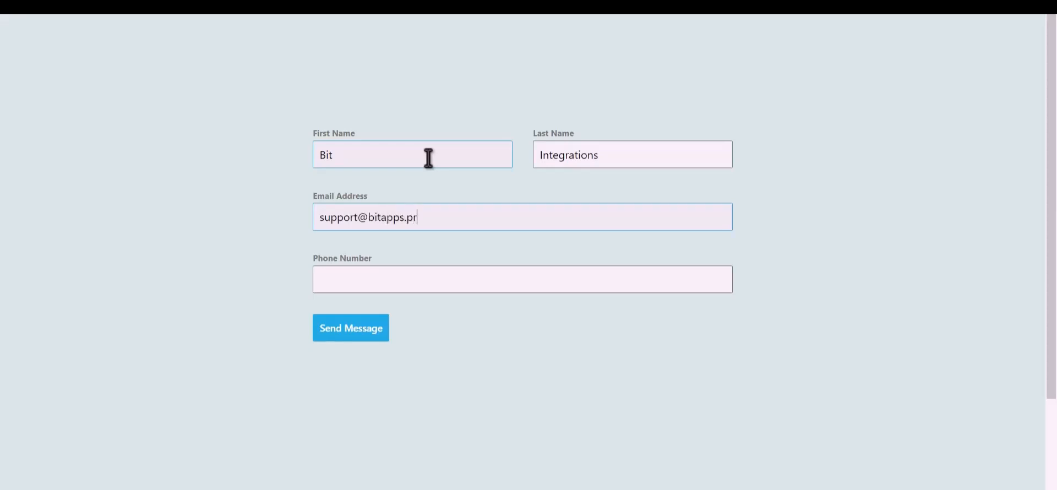
{"action": "type", "text": "4"}
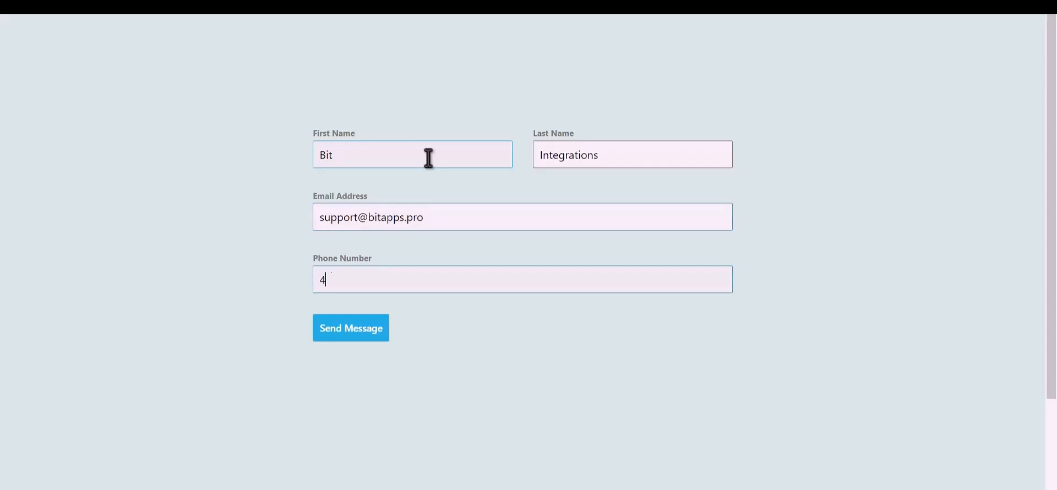
{"action": "type", "text": "44555666"}
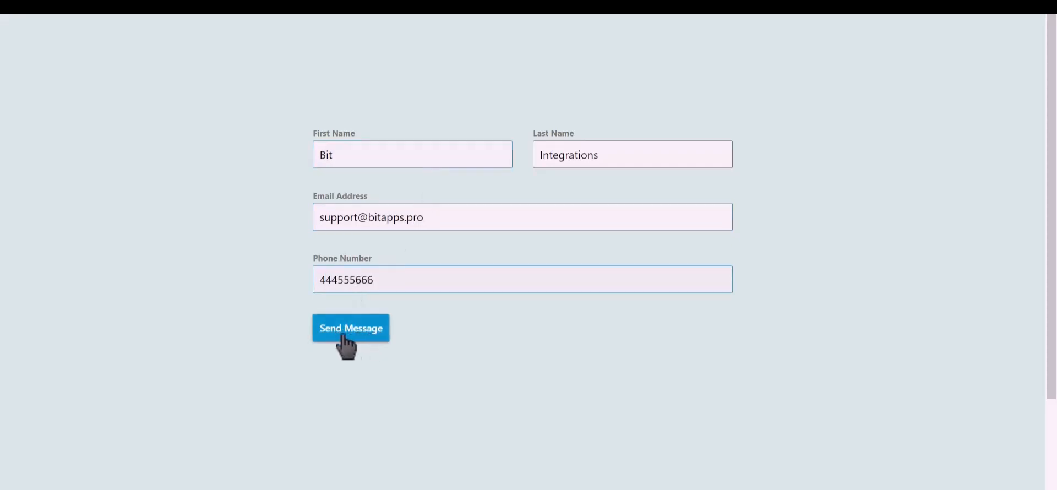
{"action": "left_click", "coordinate": [350, 329]}
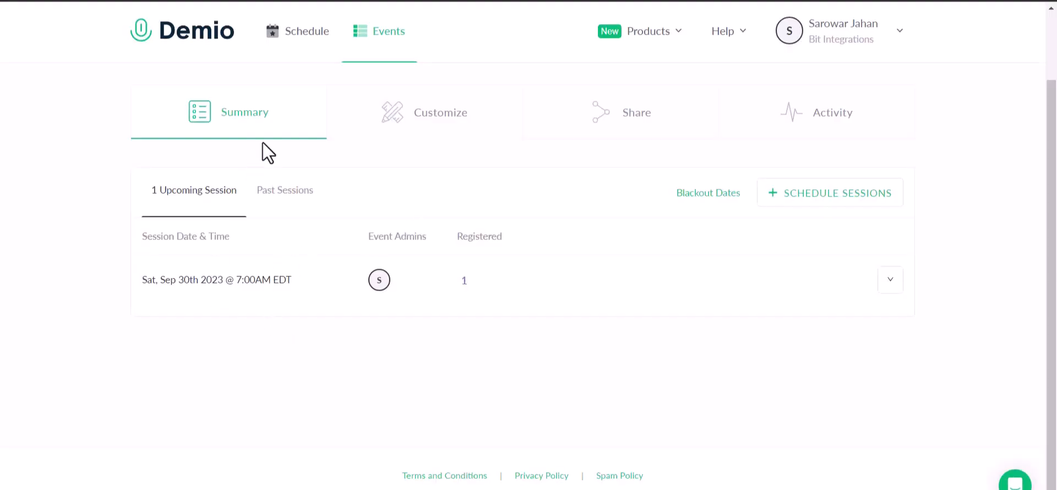
{"action": "mouse_move", "coordinate": [469, 180]}
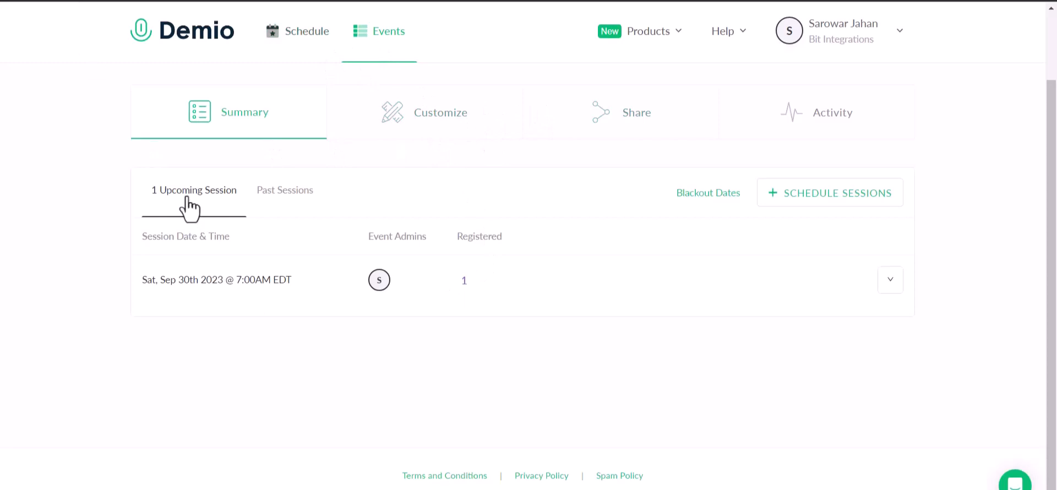
{"action": "mouse_move", "coordinate": [438, 296]}
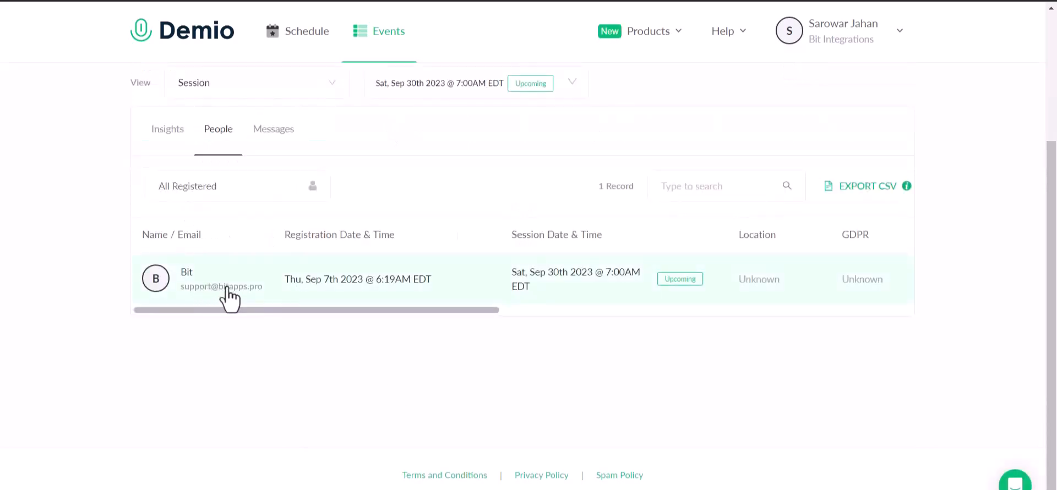
{"action": "mouse_move", "coordinate": [492, 293]}
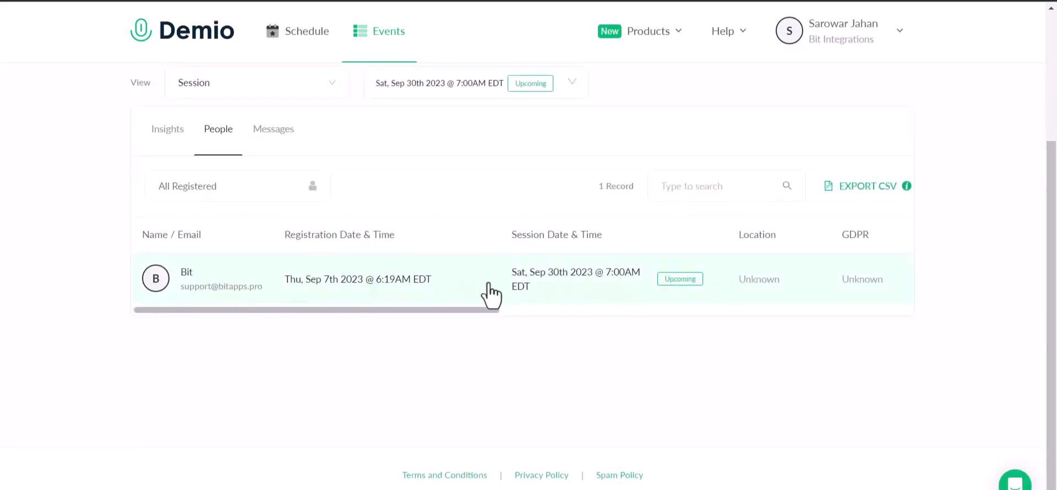
- Open the new Bit registrant's details panel in the September 30 session
{"action": "left_click", "coordinate": [221, 278]}
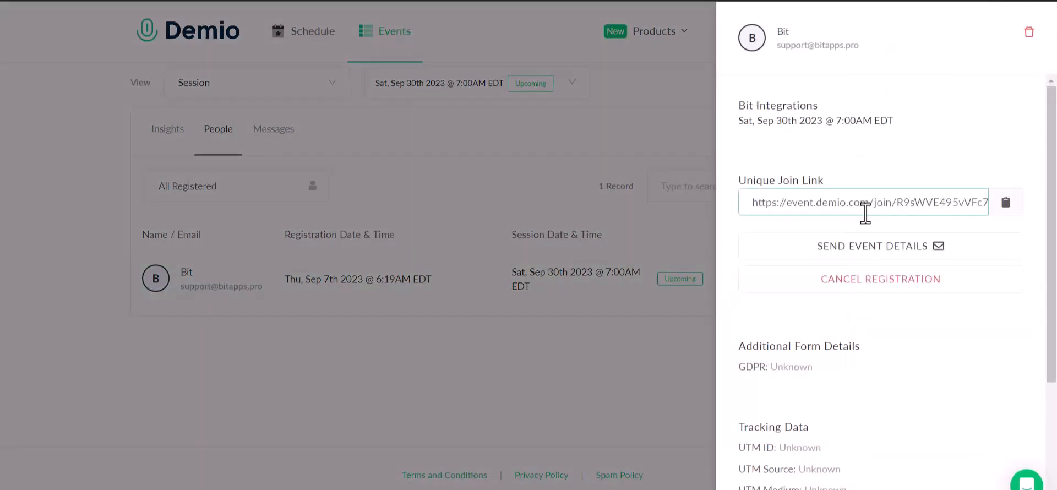
{"action": "scroll", "scroll_direction": "down", "scroll_amount": 3}
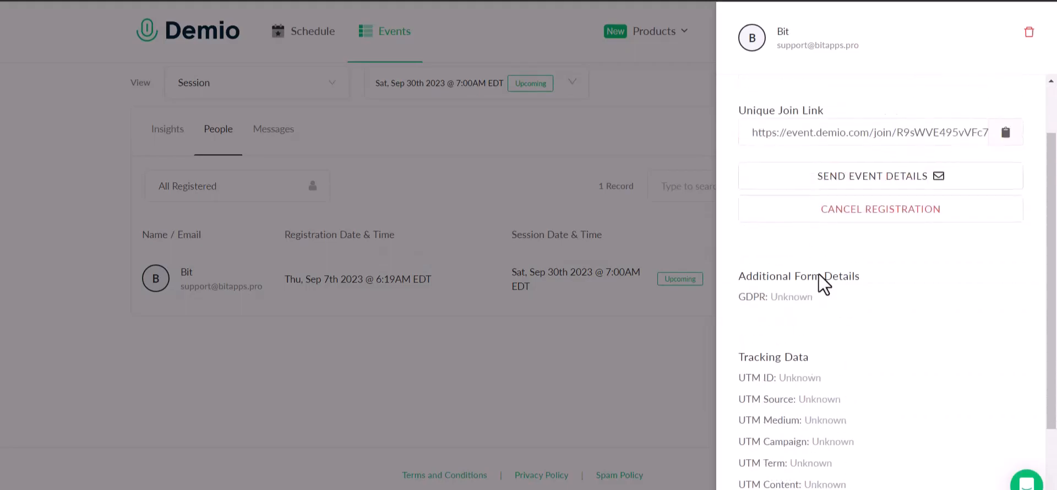